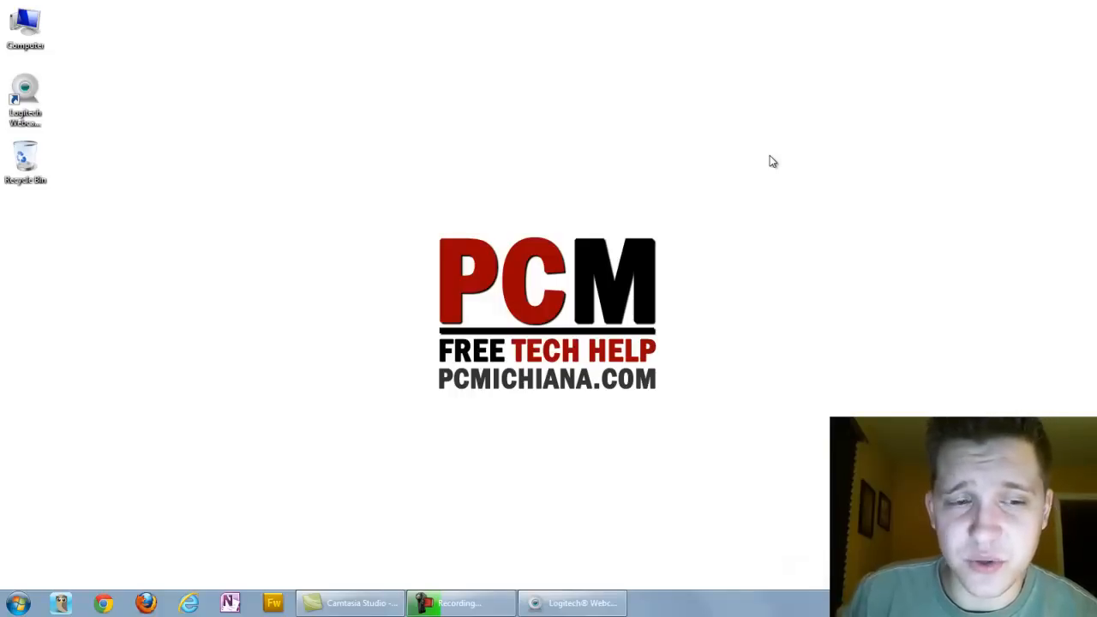
pyautogui.moveTo(654, 113)
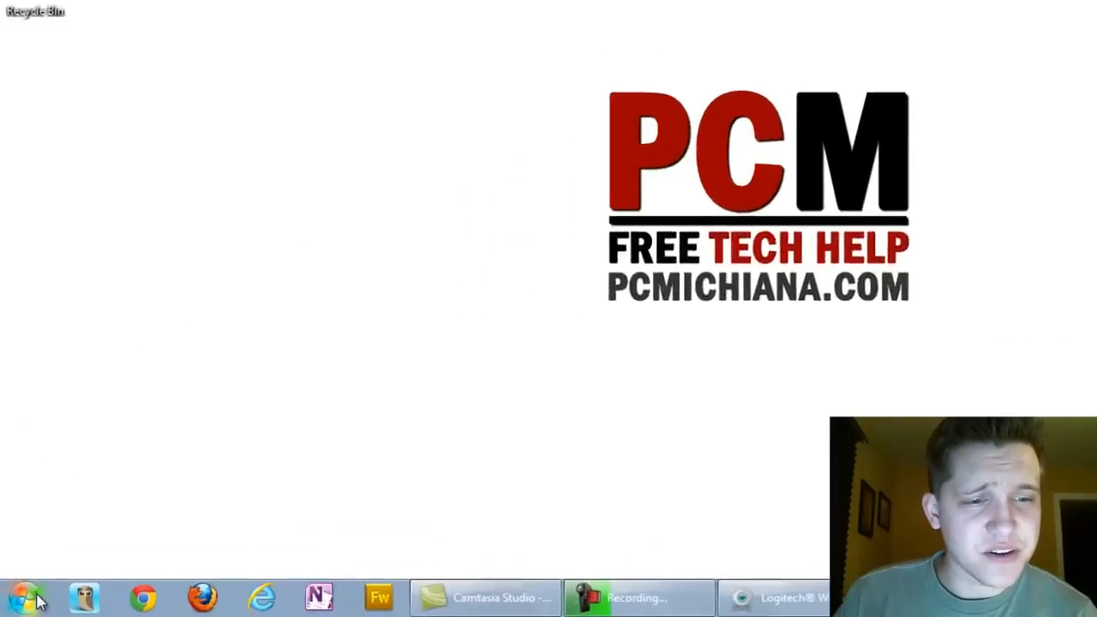
# Step: Search the Start menu for "memory prob" to find the memory diagnostic tool
pyautogui.click(24, 596)
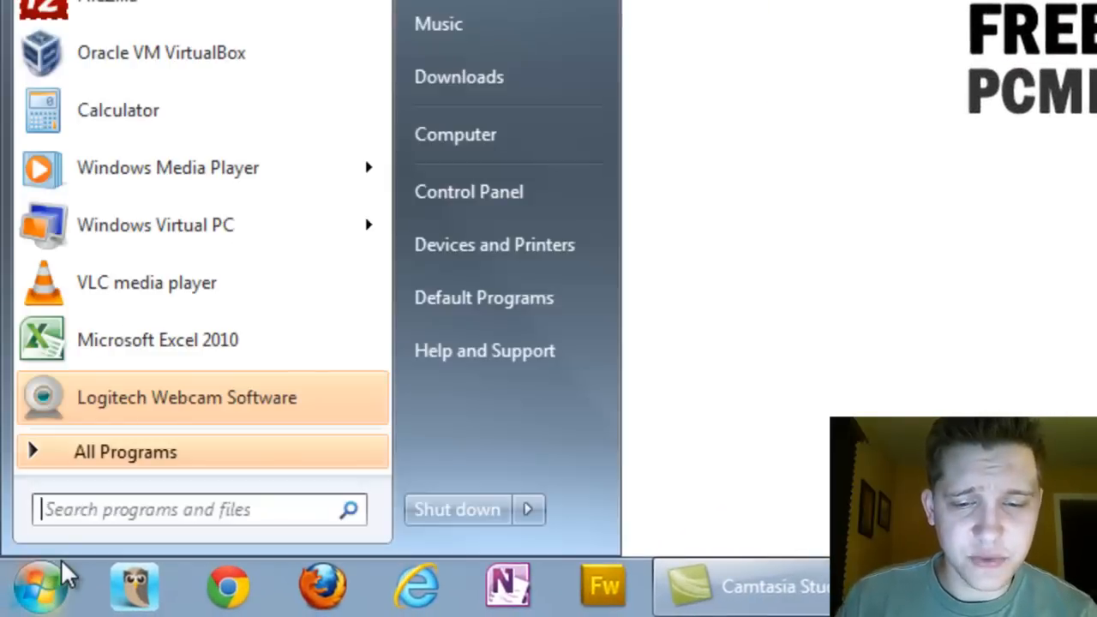
pyautogui.write('memory prob')
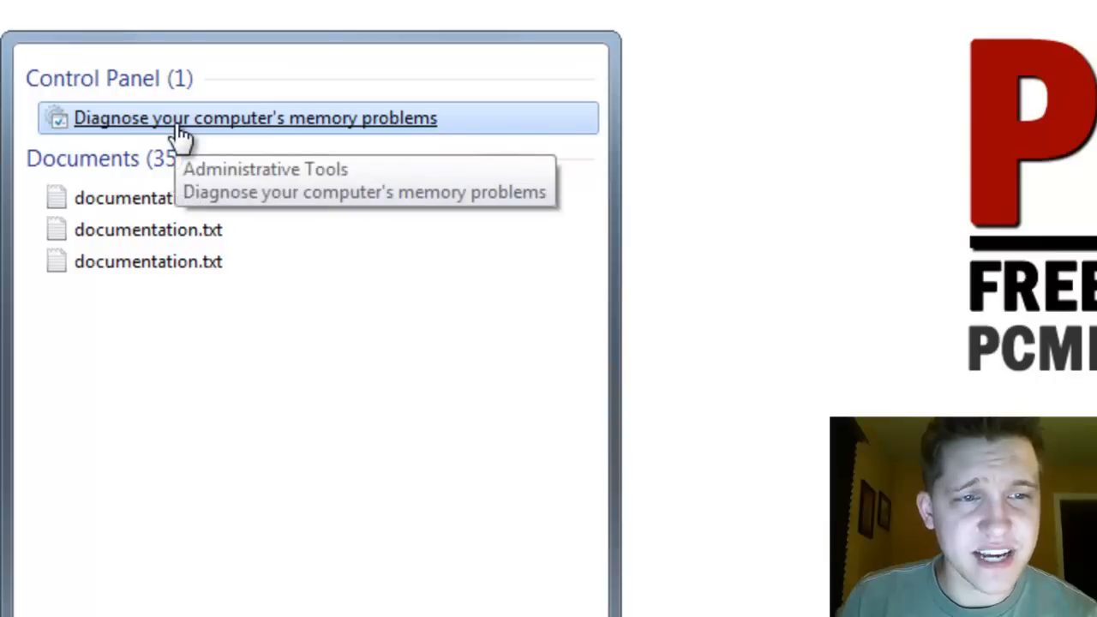
# Step: Launch Windows Memory Diagnostic from the "Diagnose your computer's memory problems" result
pyautogui.click(256, 117)
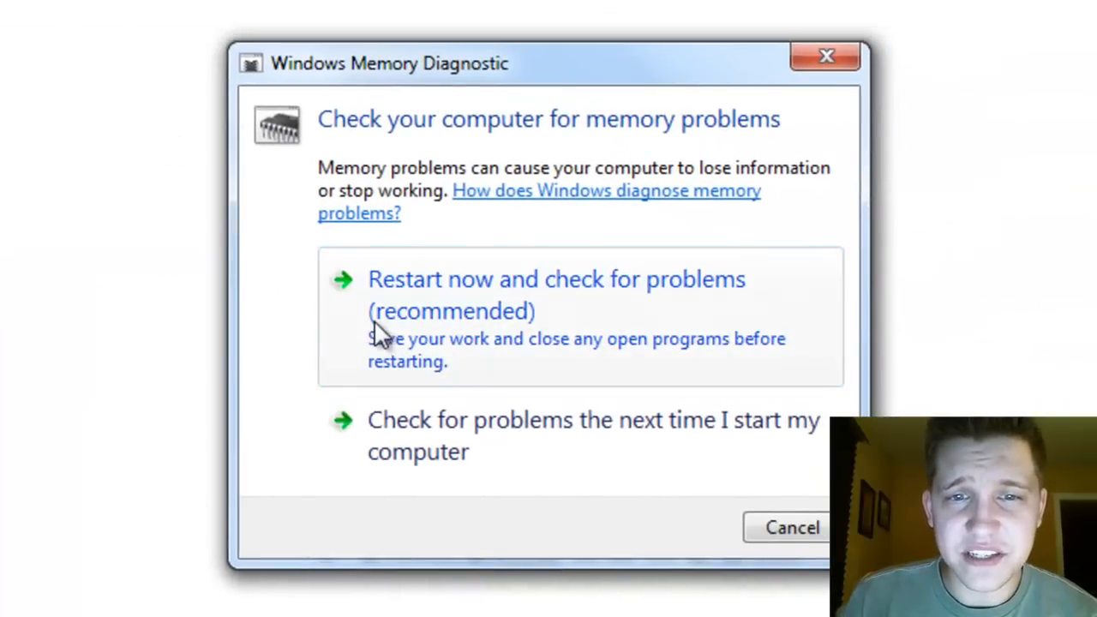
pyautogui.moveTo(394, 326)
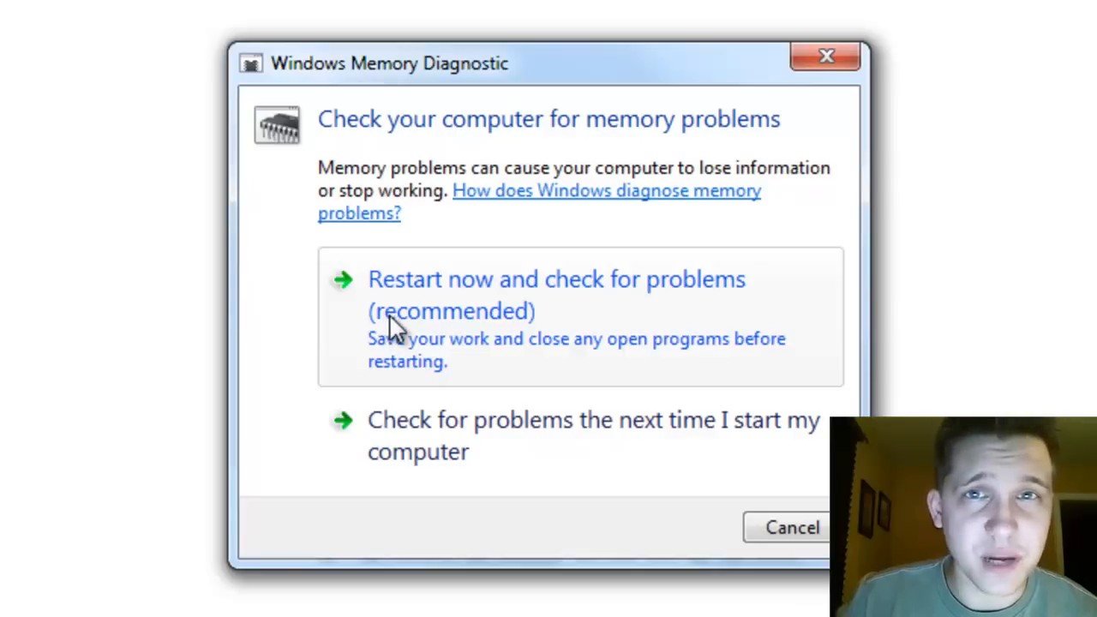